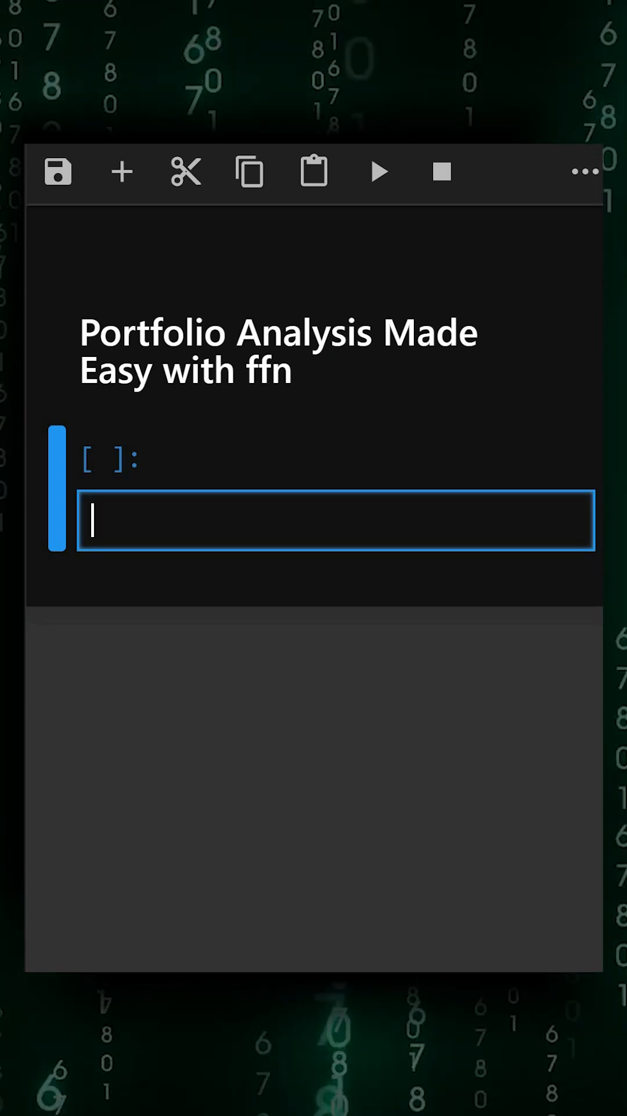
Write 'import ffn', 'import warnings' and warnings.filterwarnings("ignore") in the first cell
type("imp")
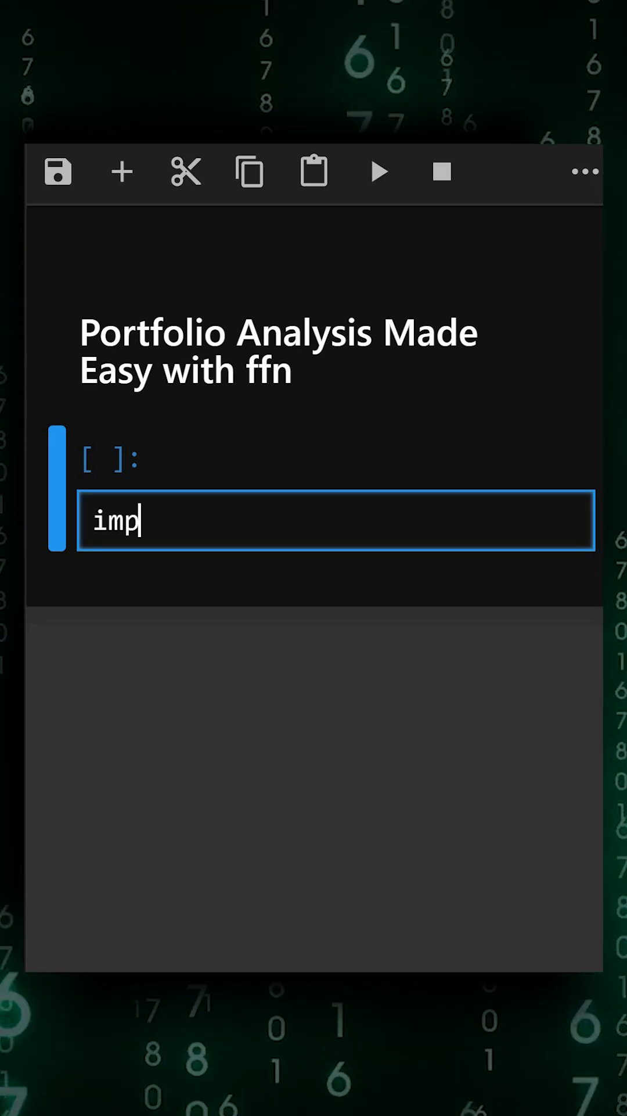
type("ort ff")
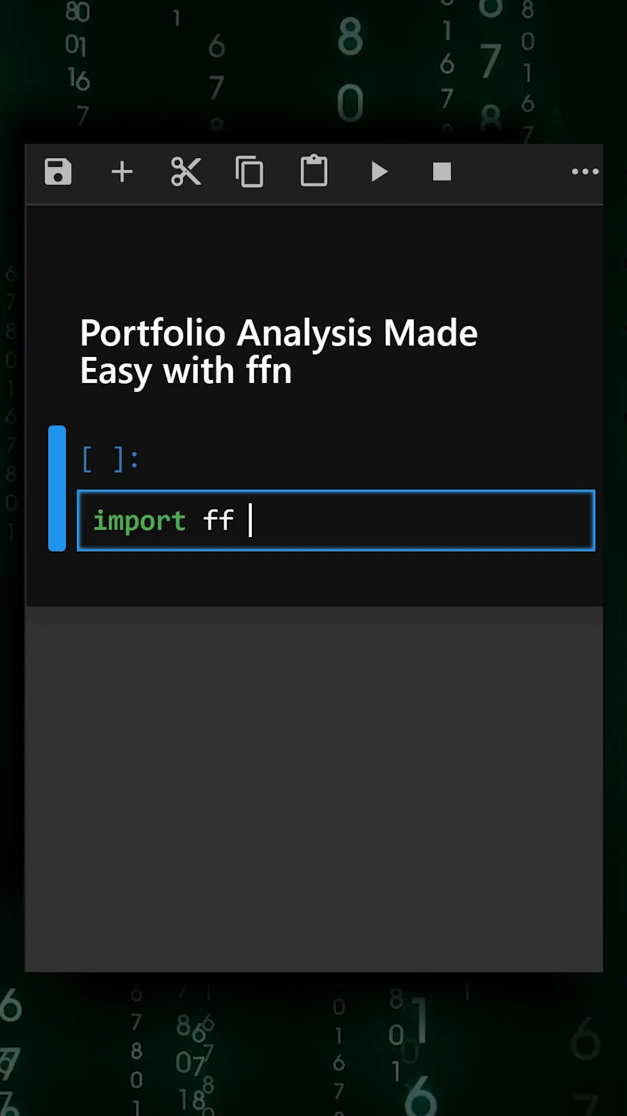
type("n")
type("import warn")
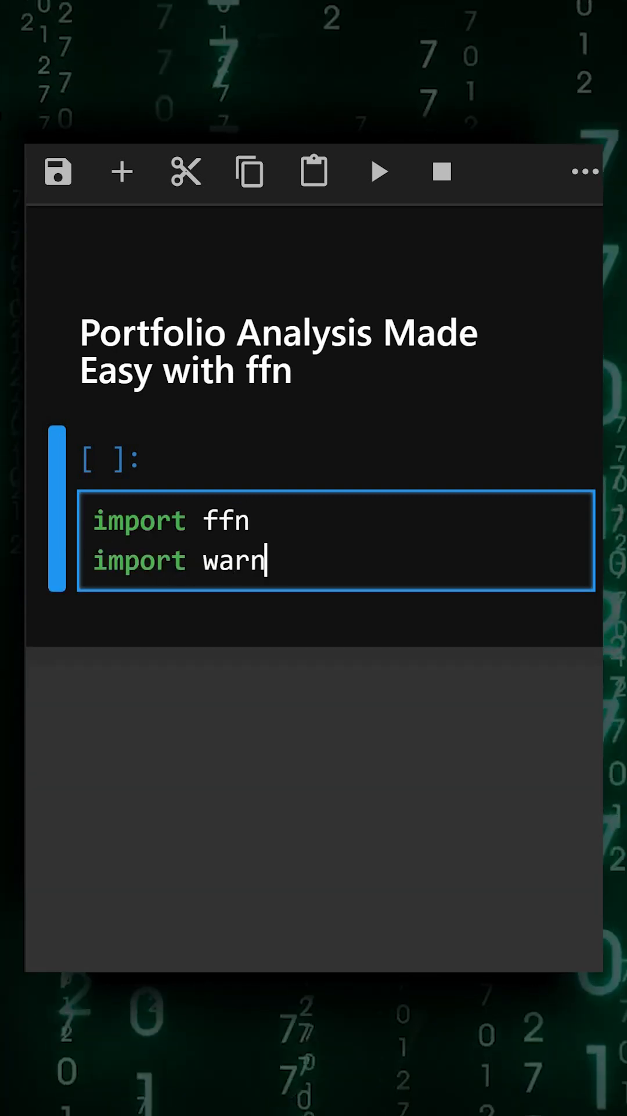
type("ings")
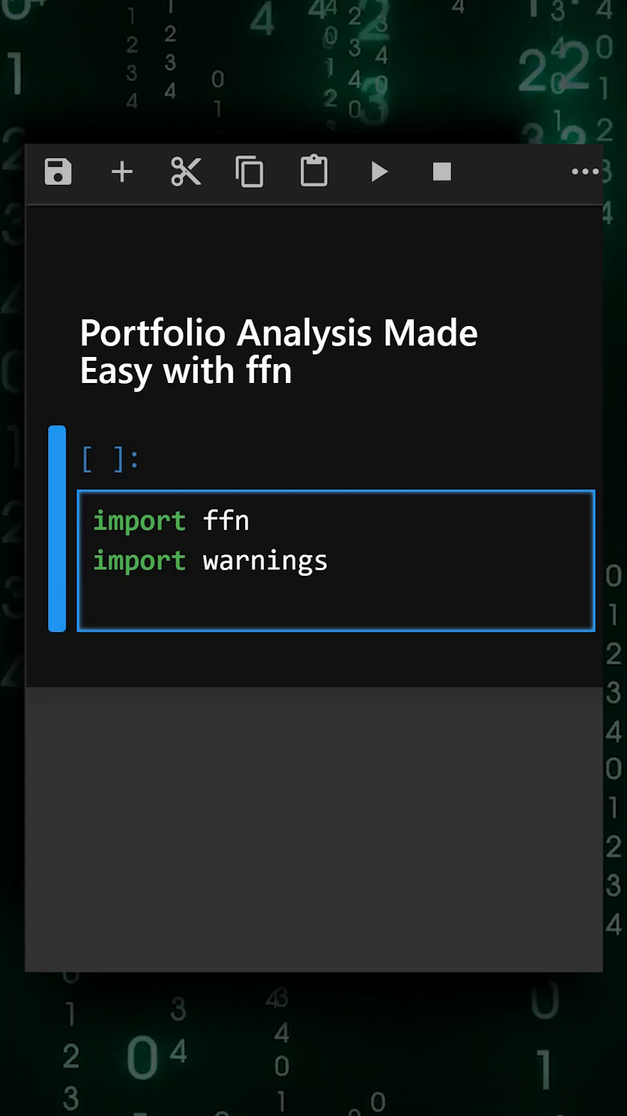
type("warnings.")
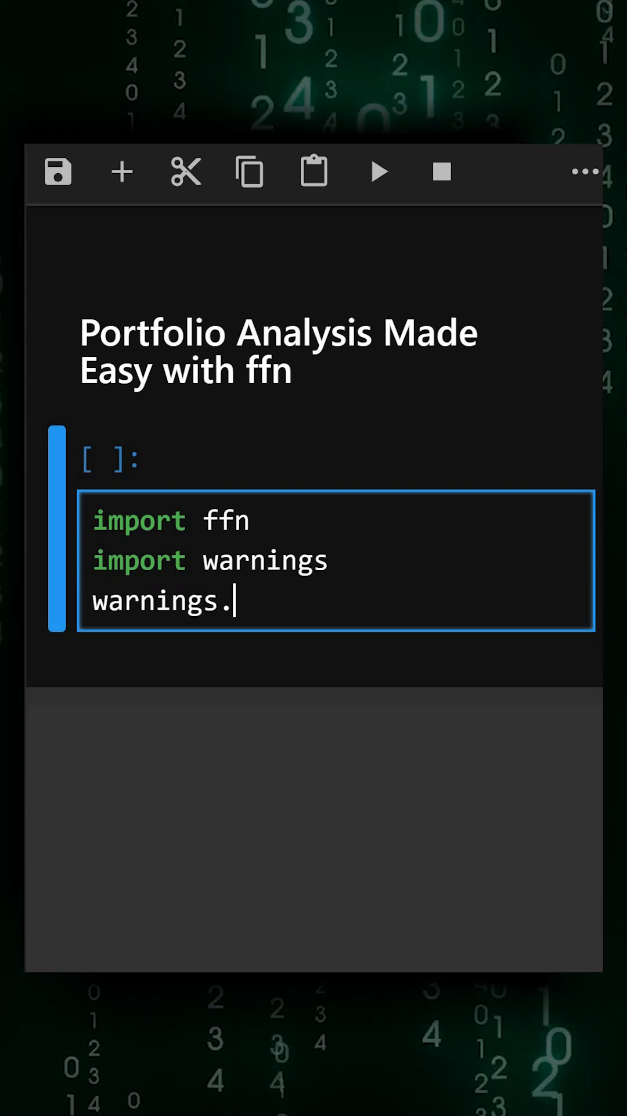
type("filterwarnings(\"ignore\")")
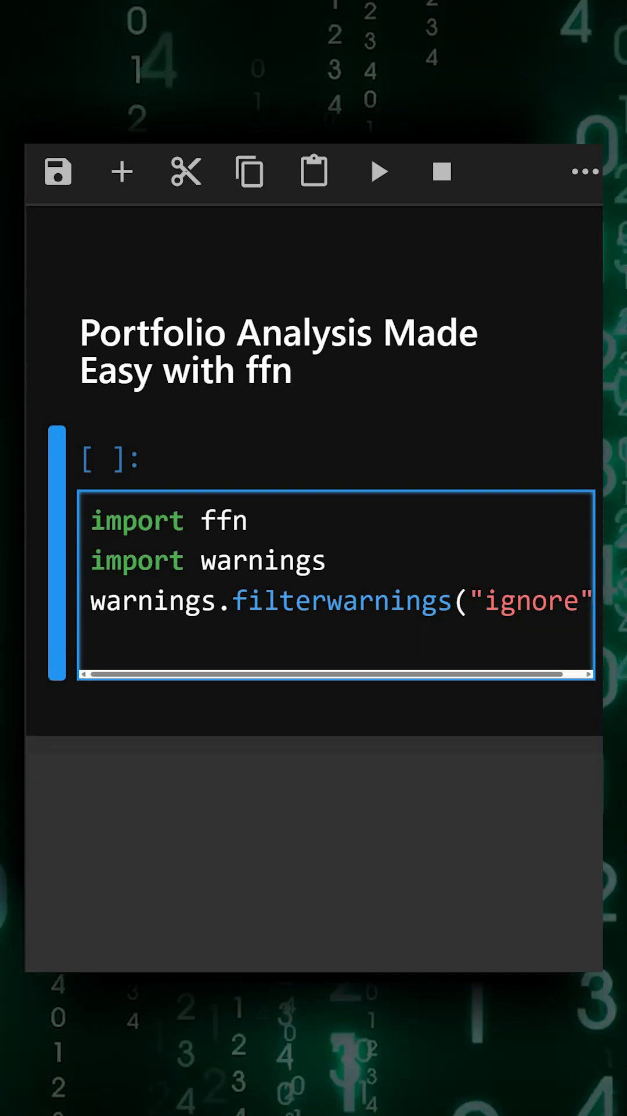
Add data=ffn.get('AAPL,MSFT,GOOG', start...), the replace/dropna cleanup, and 'if data.empty:'
type("data=")
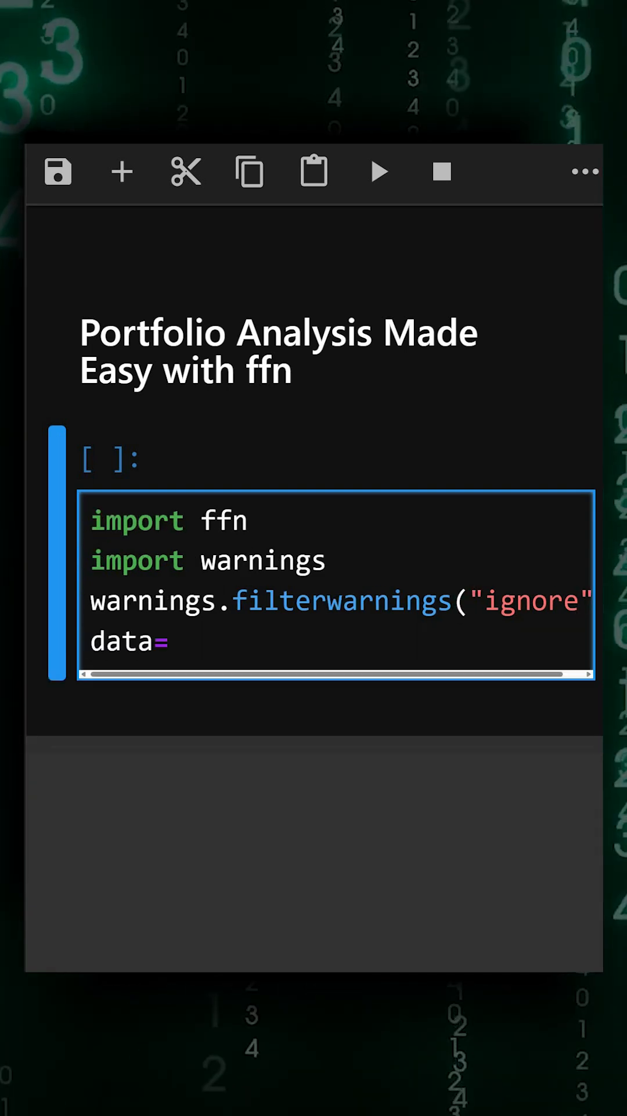
type("ffn.get('AAPL,MSFT,GOOG',start")
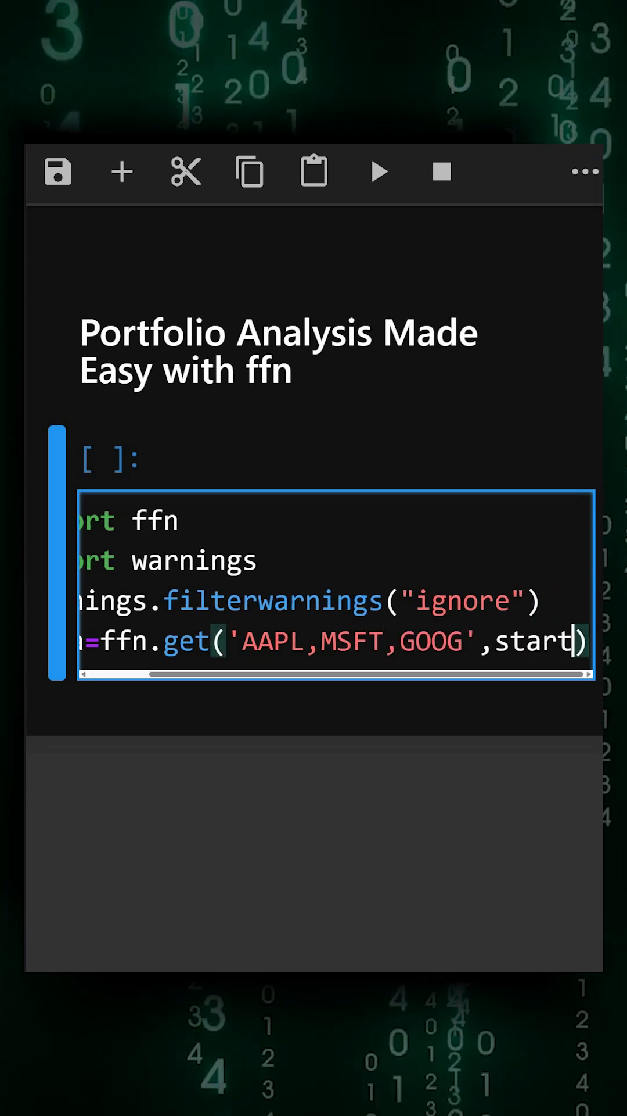
scroll("left", 3)
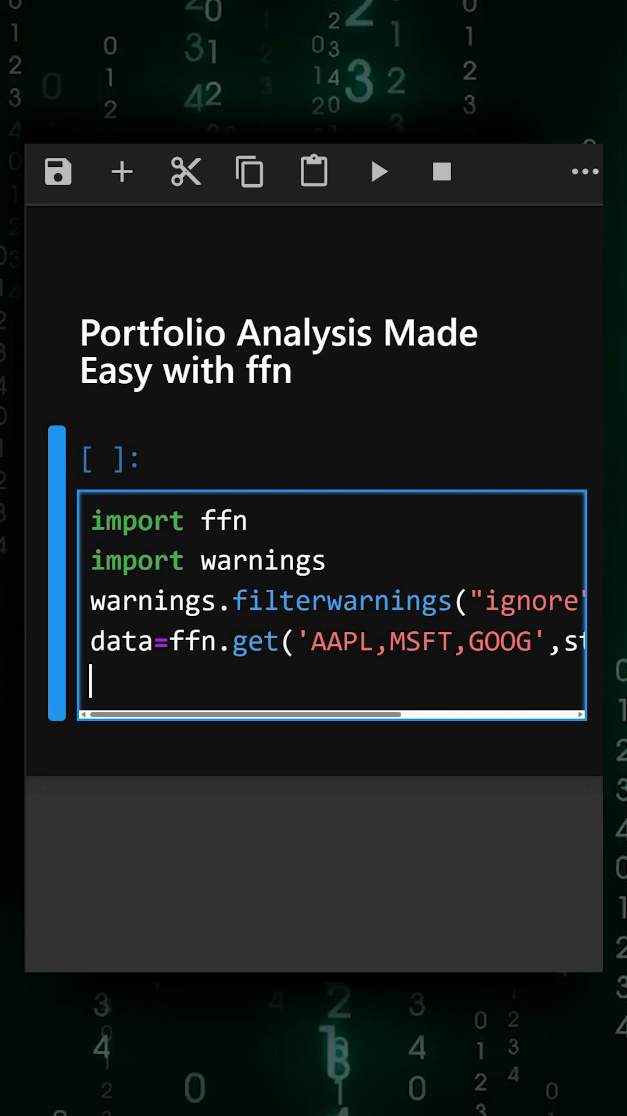
type("data=data.replace(0,float('nan")
type("if")
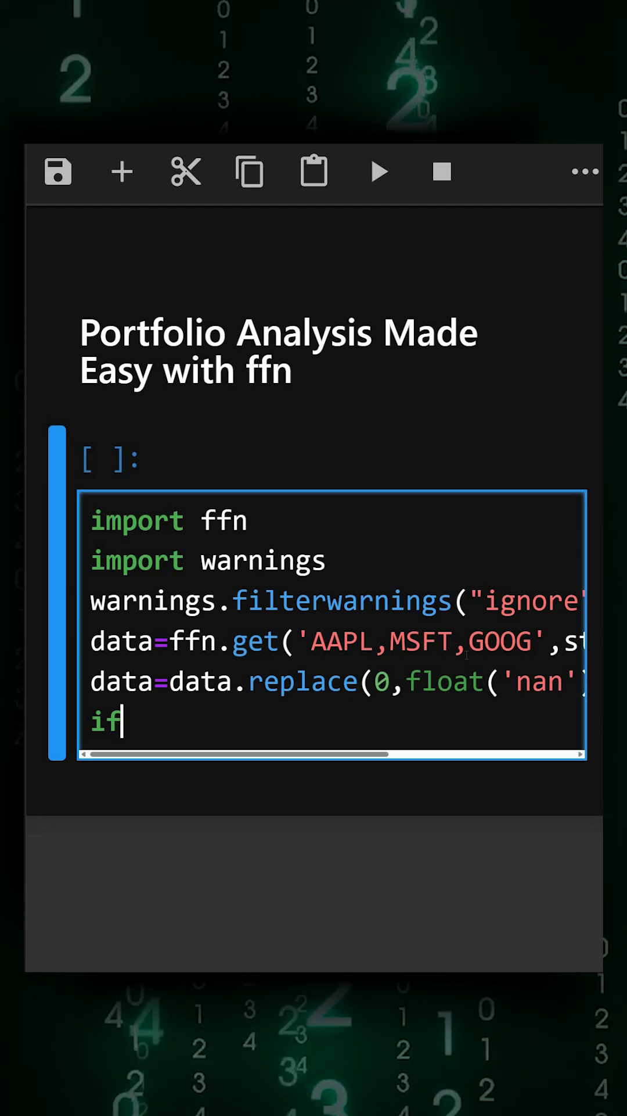
type("data.empty:")
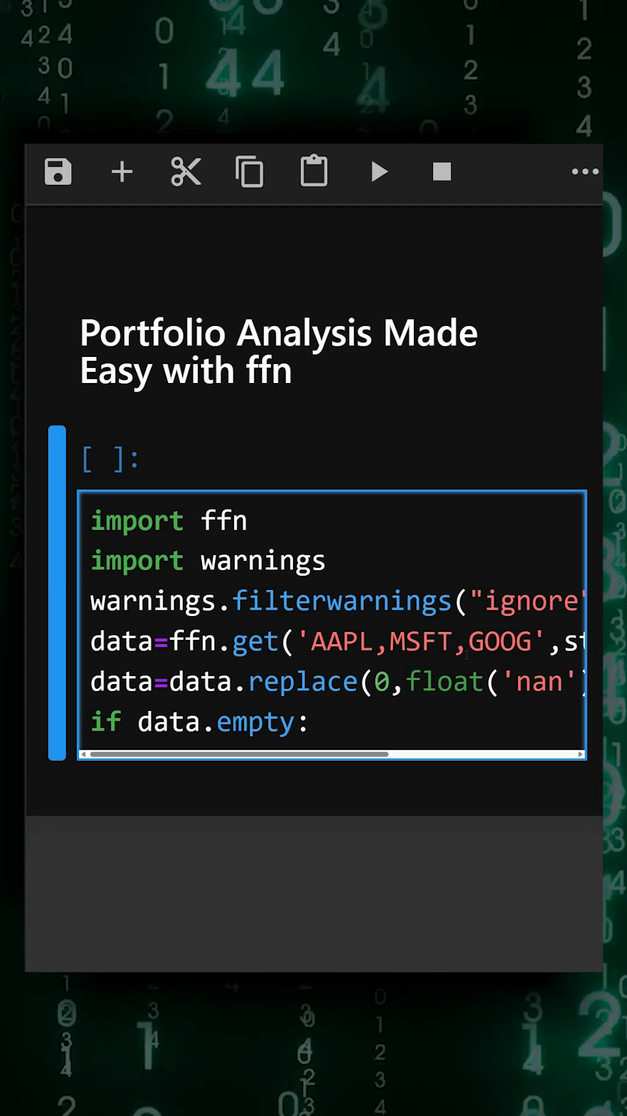
Add the no-data print and an else block with returns, calc_stats, stats display and a 'Cumulative Returns' plot
scroll("right", 3)
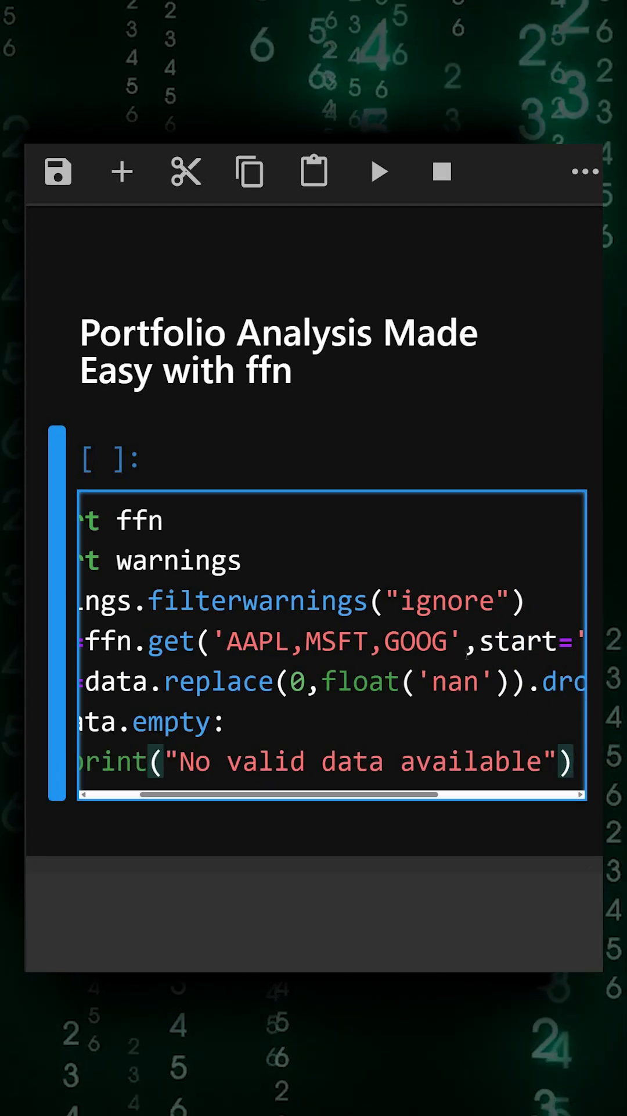
scroll("left", 3)
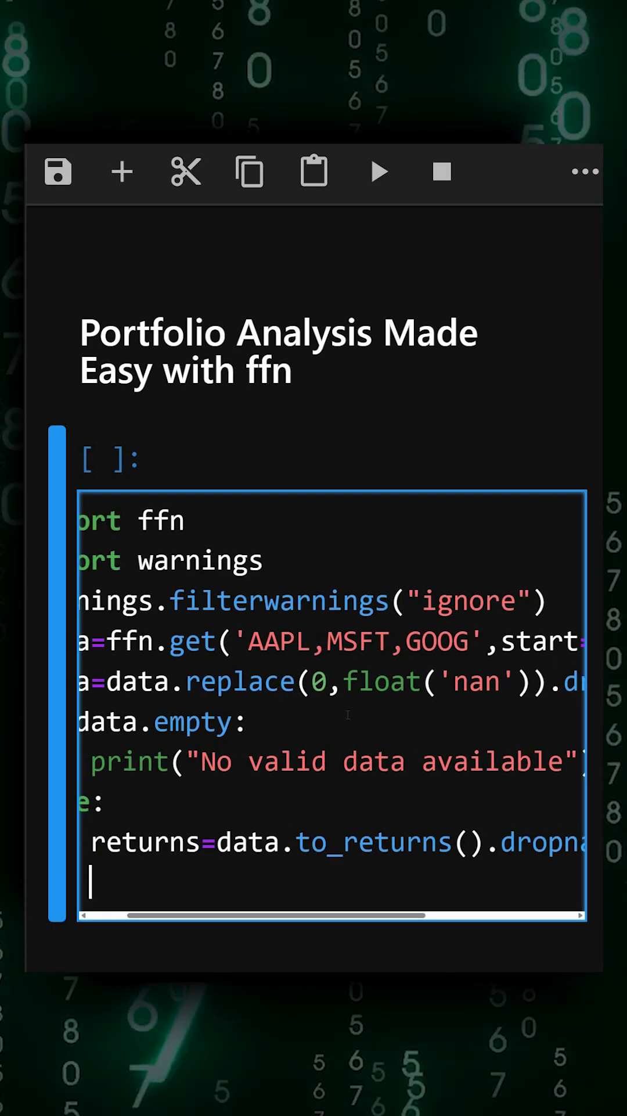
type("stats=return.calc_stats(")
type("returns.cu")
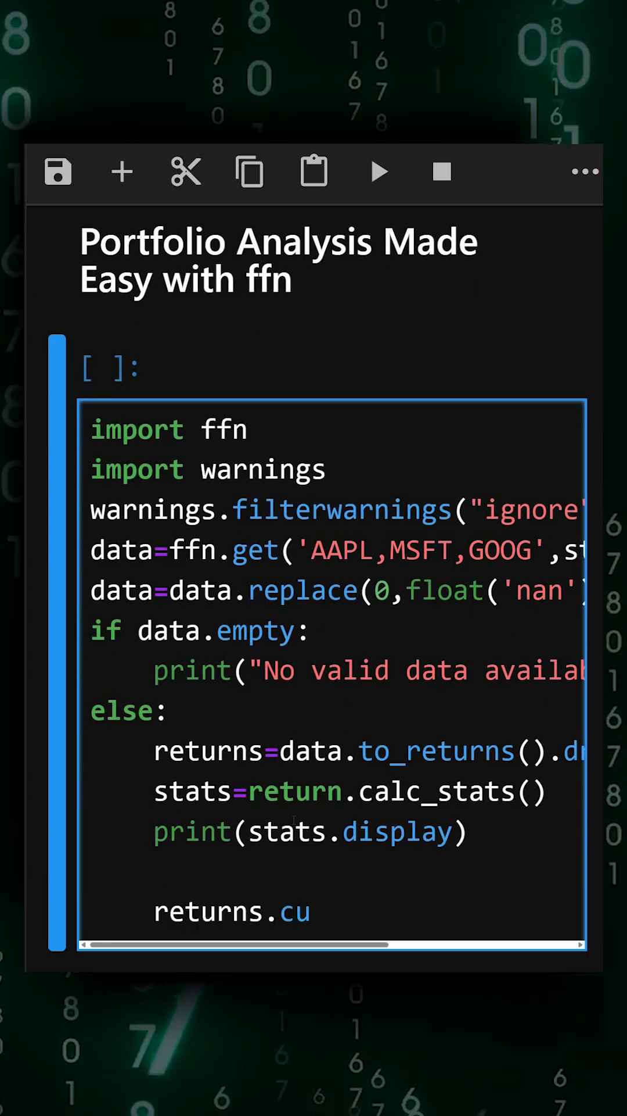
scroll("right", 3)
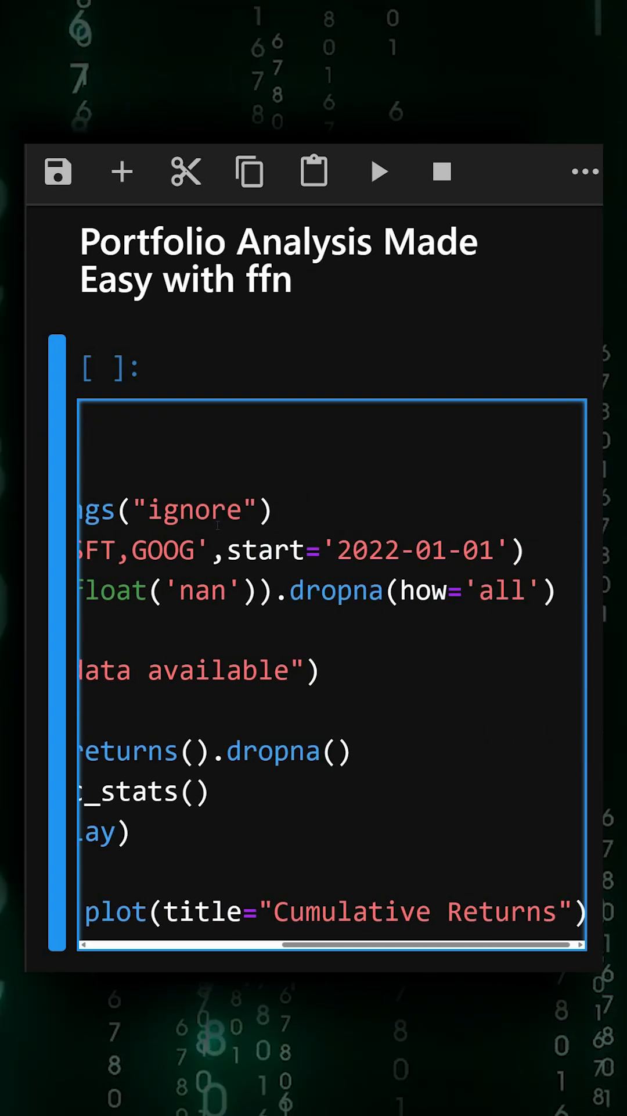
scroll("left", 3)
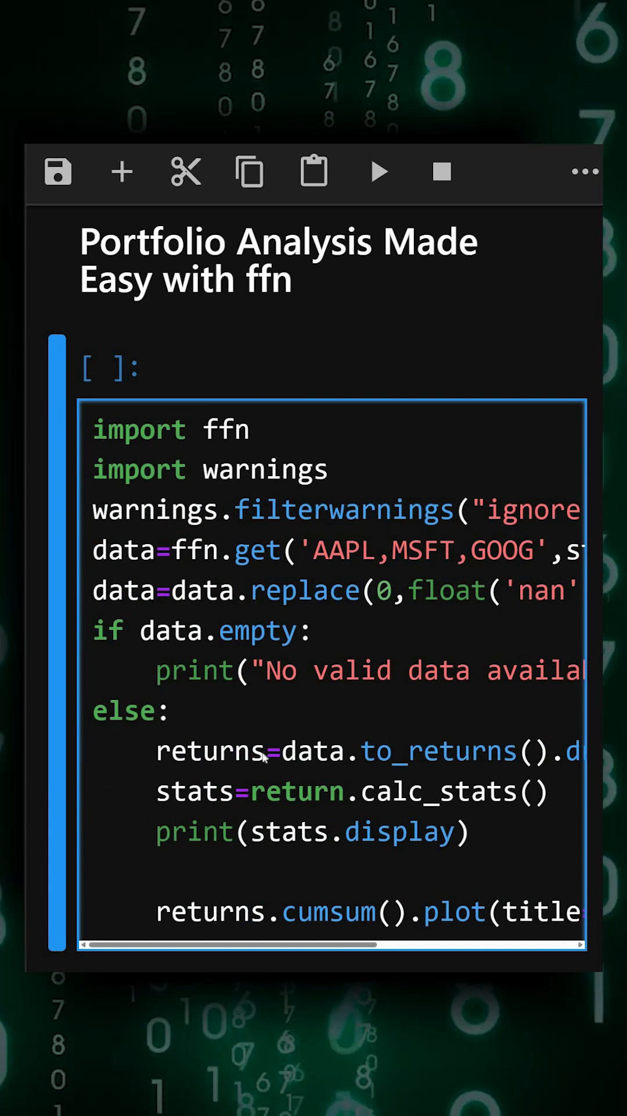
Run the cell and review the download progress, stats output and Cumulative Returns chart
left_click(379, 170)
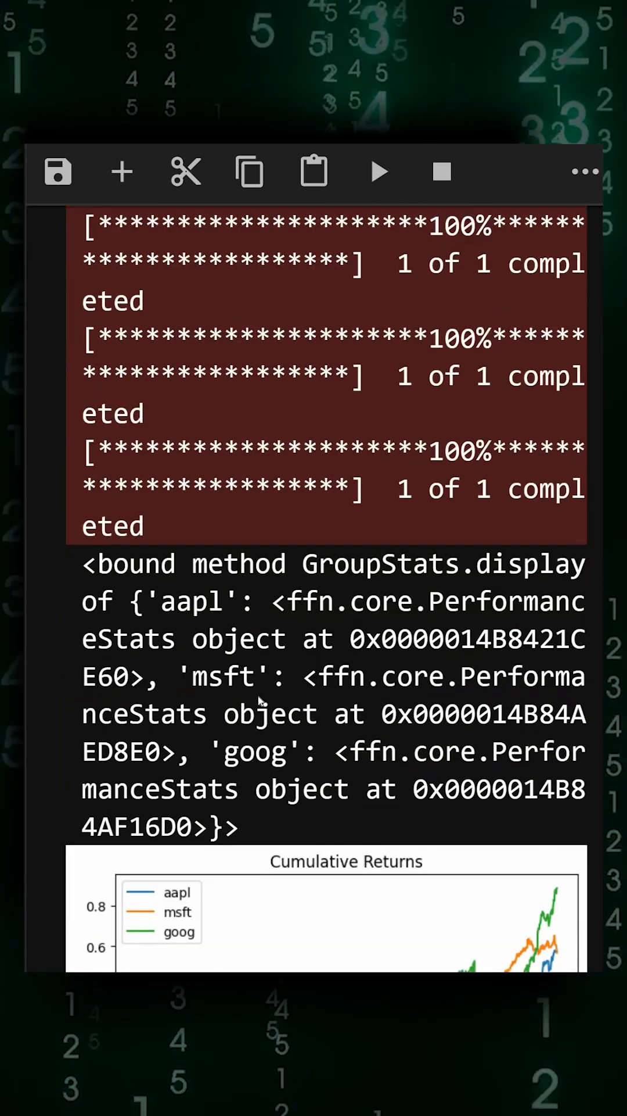
scroll("down", 3)
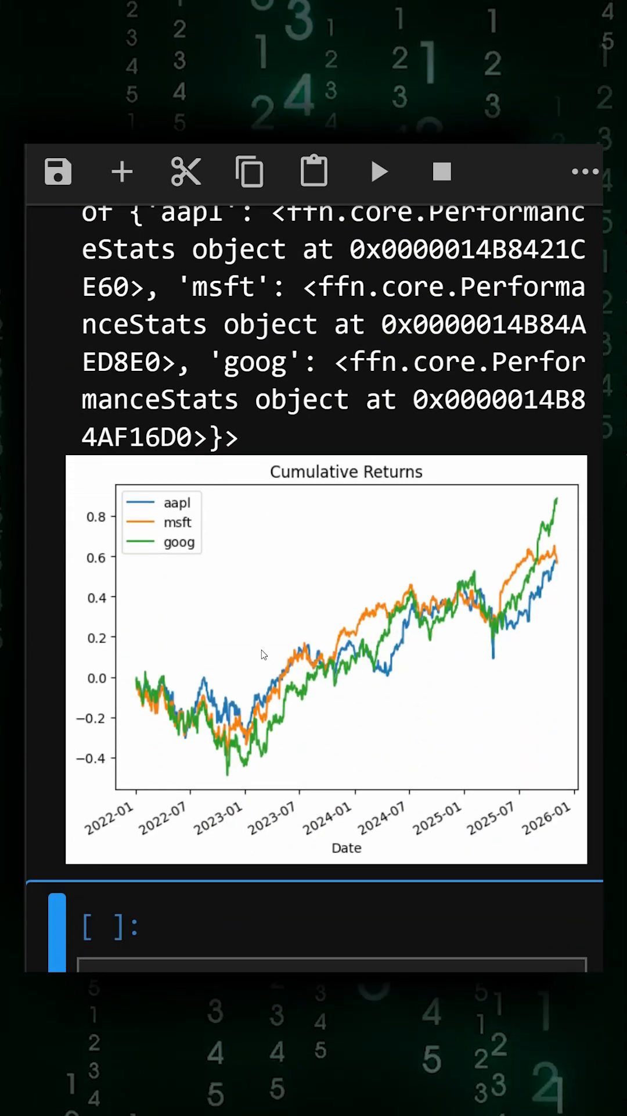
scroll("up", 3)
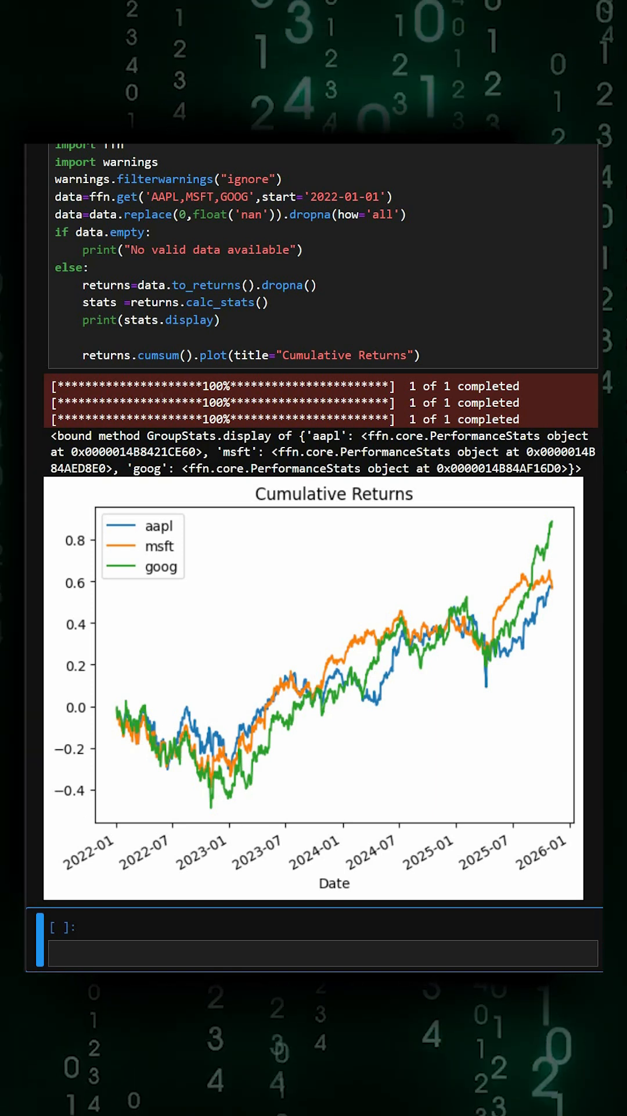
scroll("up", 3)
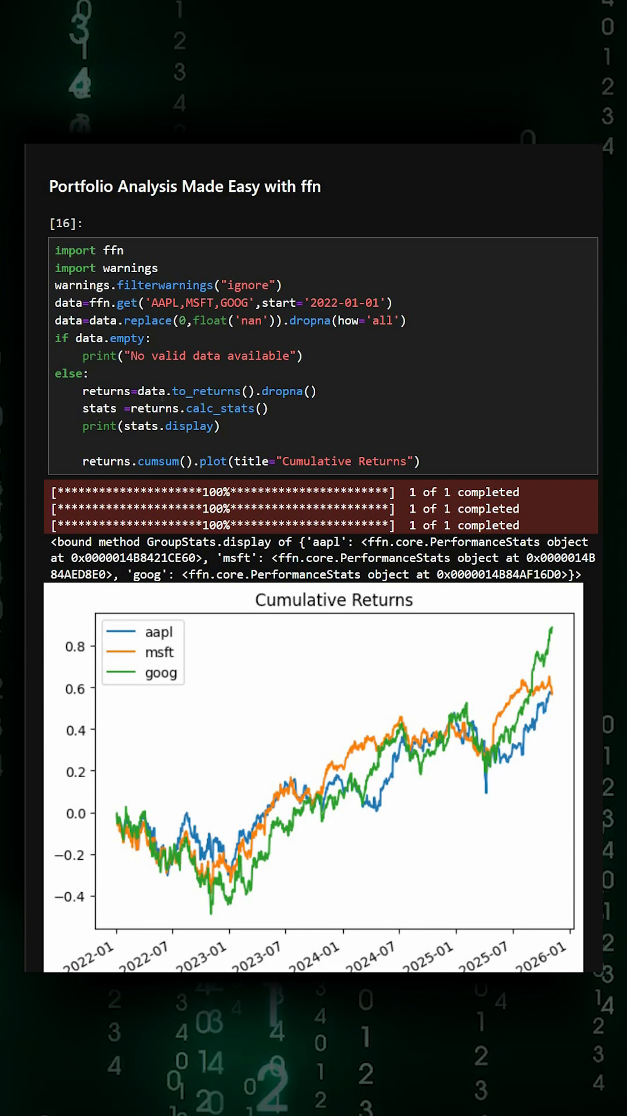